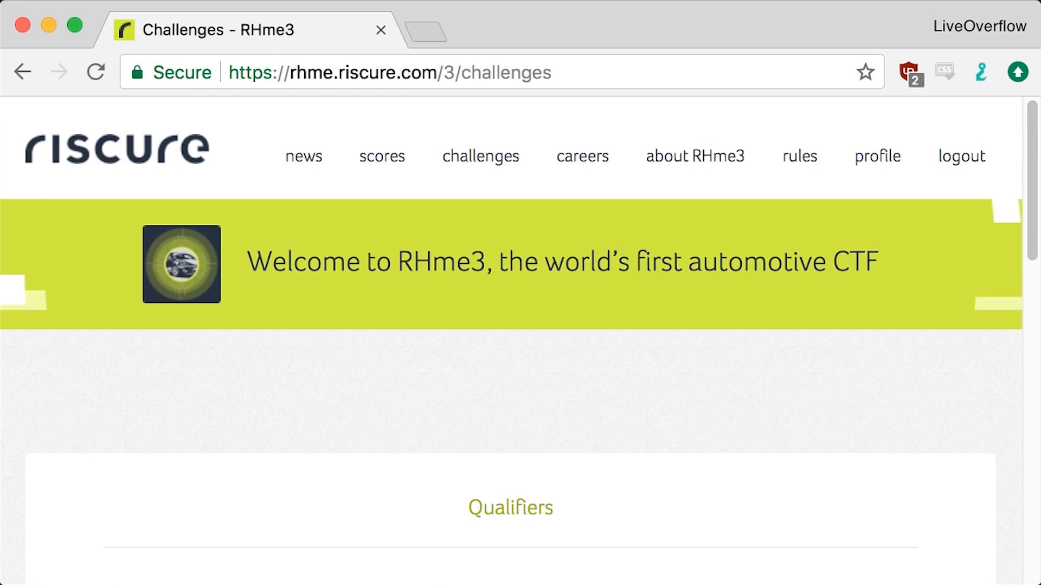
- Open the Exploitation challenge from the RHme3 qualifiers challenge list
scroll("down", 3)
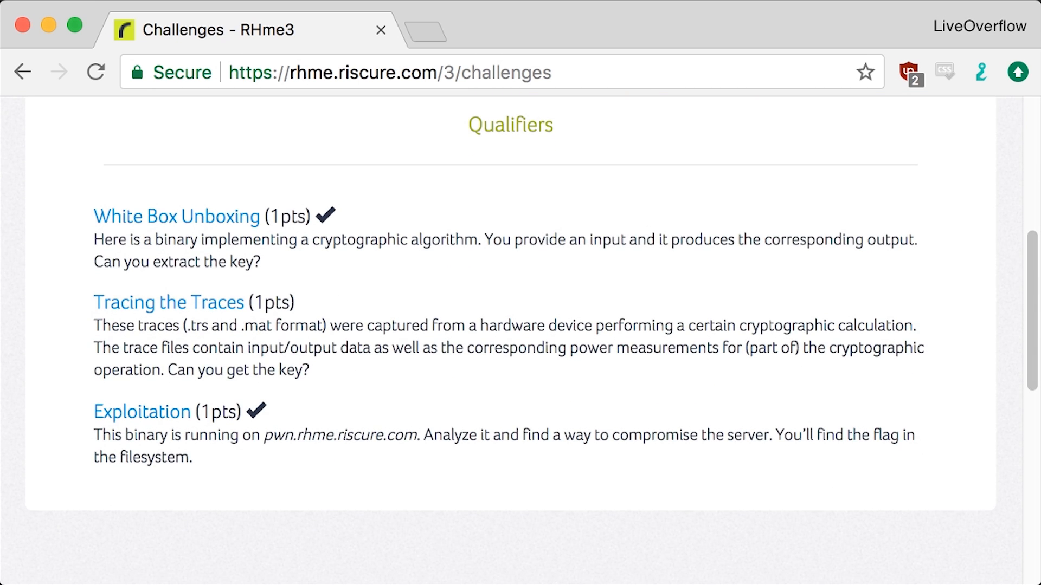
left_click_drag(72, 392, 936, 484)
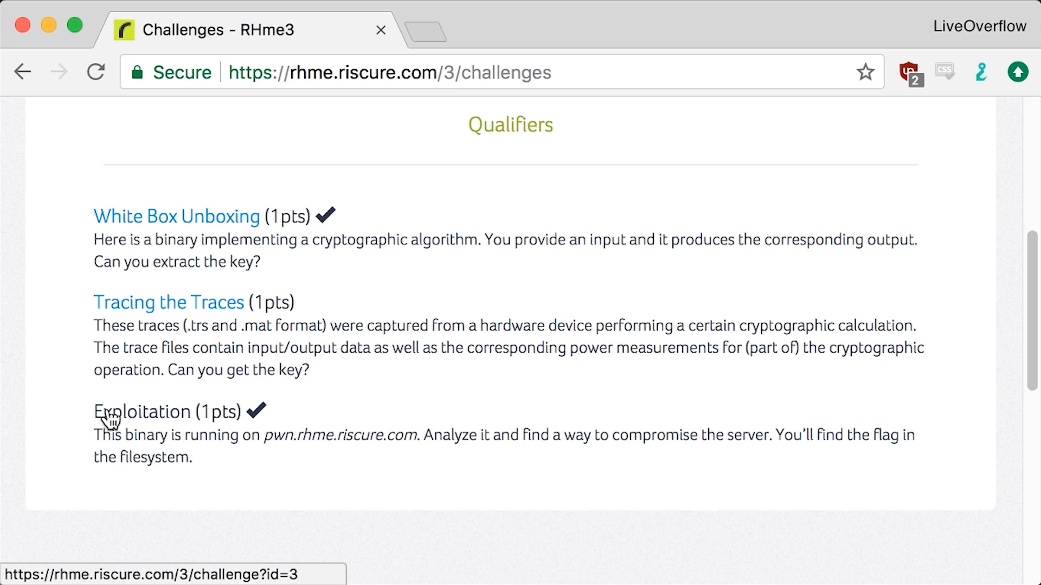
left_click(143, 412)
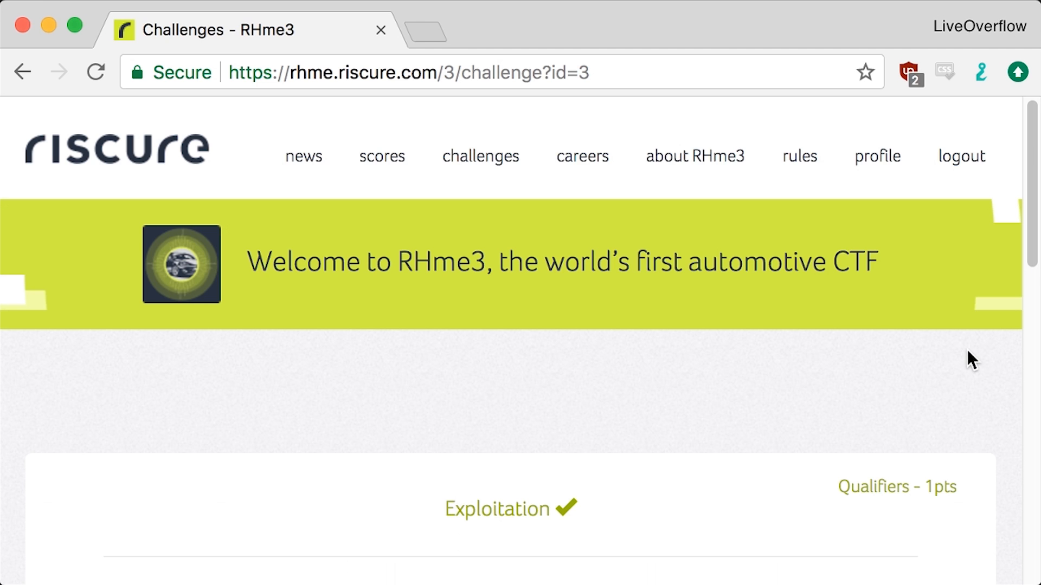
scroll("down", 3)
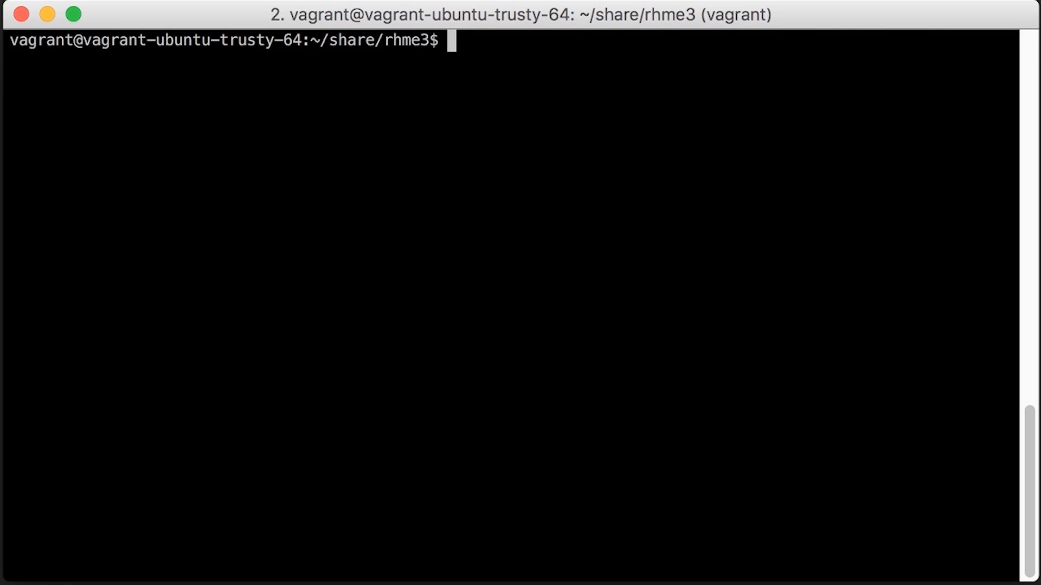
- Check main.elf with file, run it, then run a head-truncated copy that segfaults
type("file main.elf")
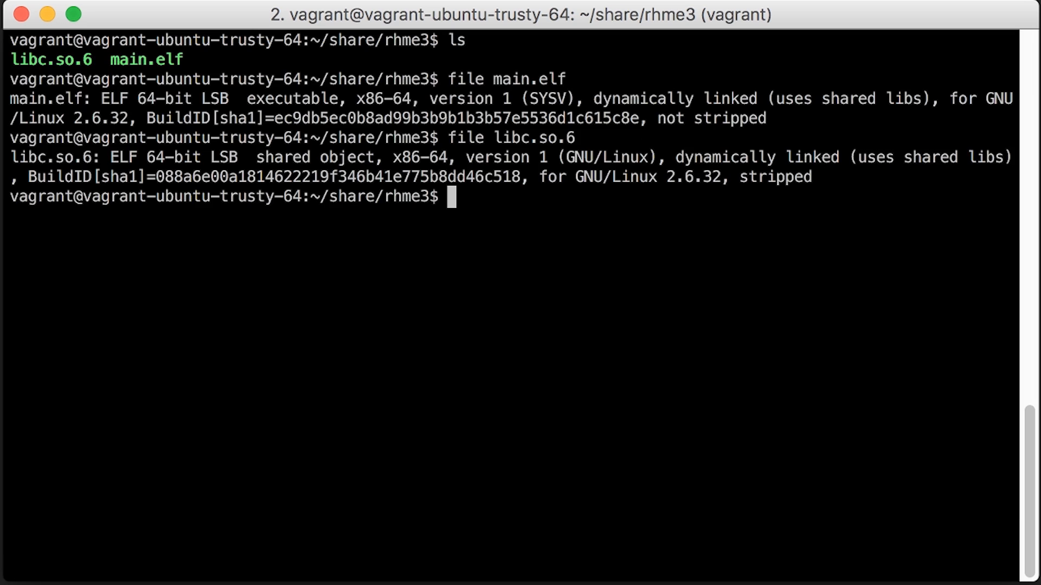
type("./main.elf")
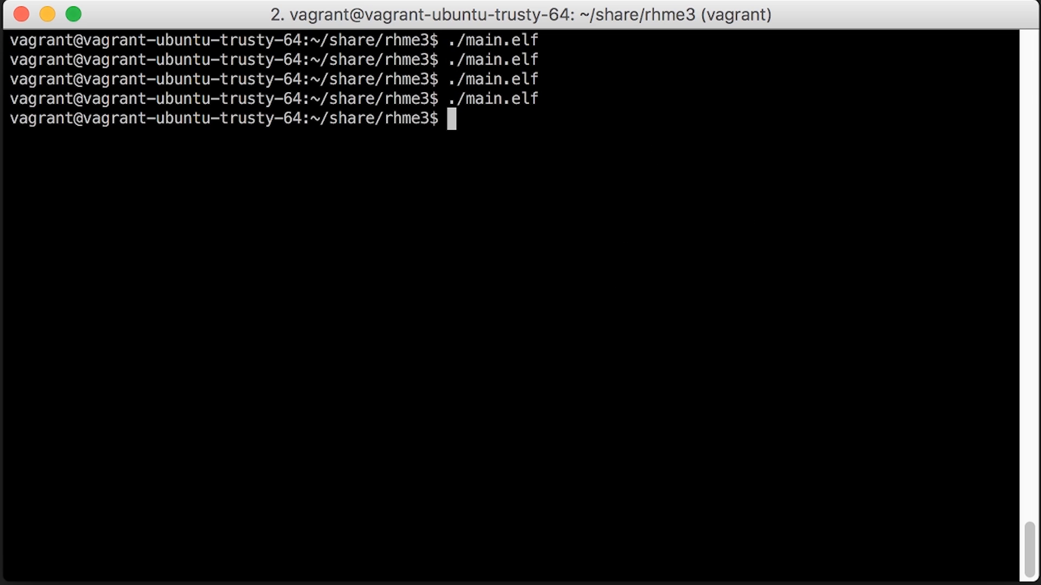
type("head main.elf > corrupted")
type("chmod +x corrupted")
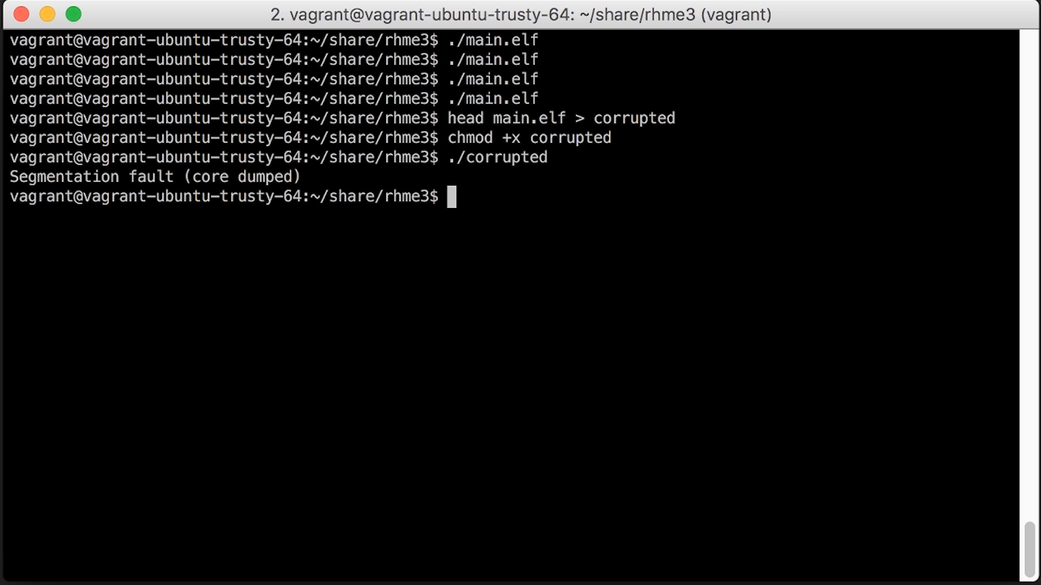
type("./m")
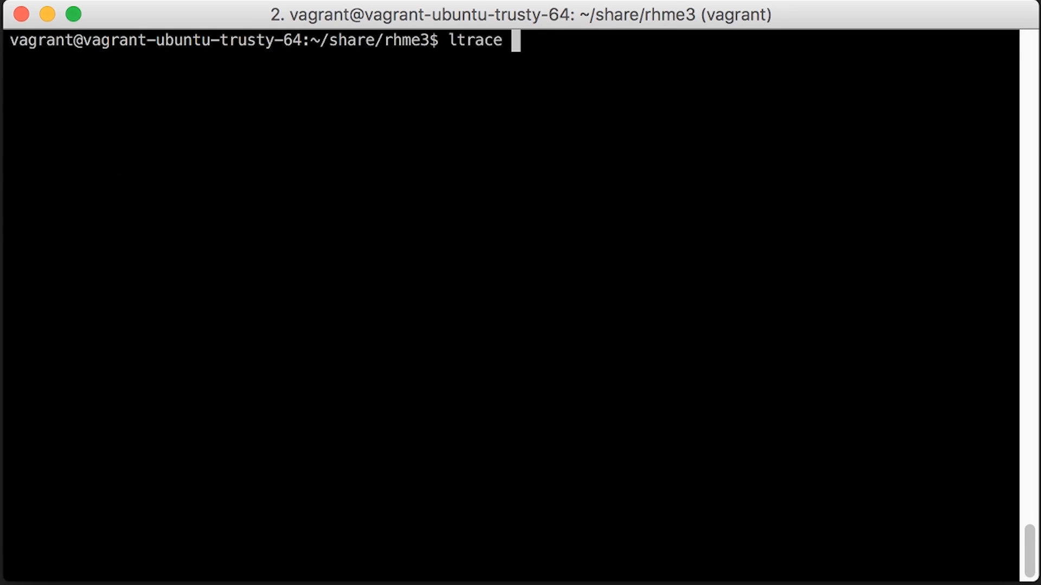
- Run ltrace ./main.elf revealing a getpwnam("pwn") lookup, then read man getpwnam
type("./main.elf")
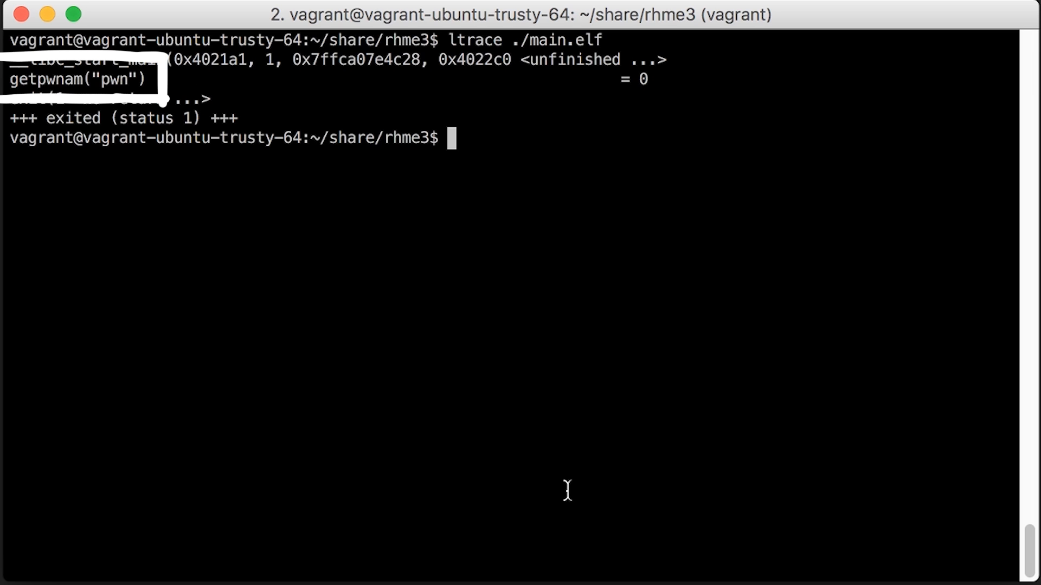
type("man getpwnam")
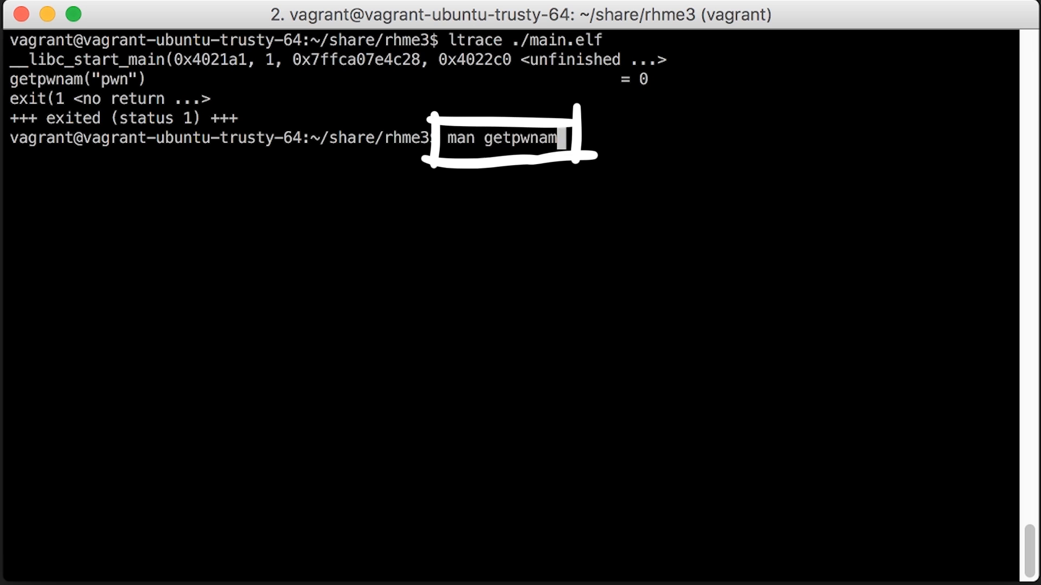
key("Return")
type("sudo adduser pwn")
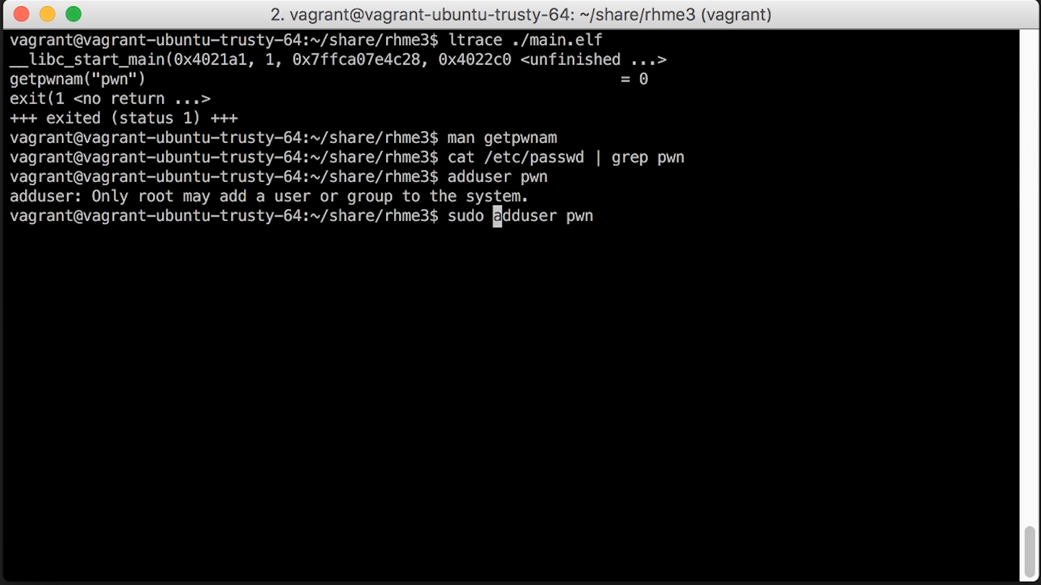
- Create the pwn user with sudo adduser, entering the new password twice
key("Return")
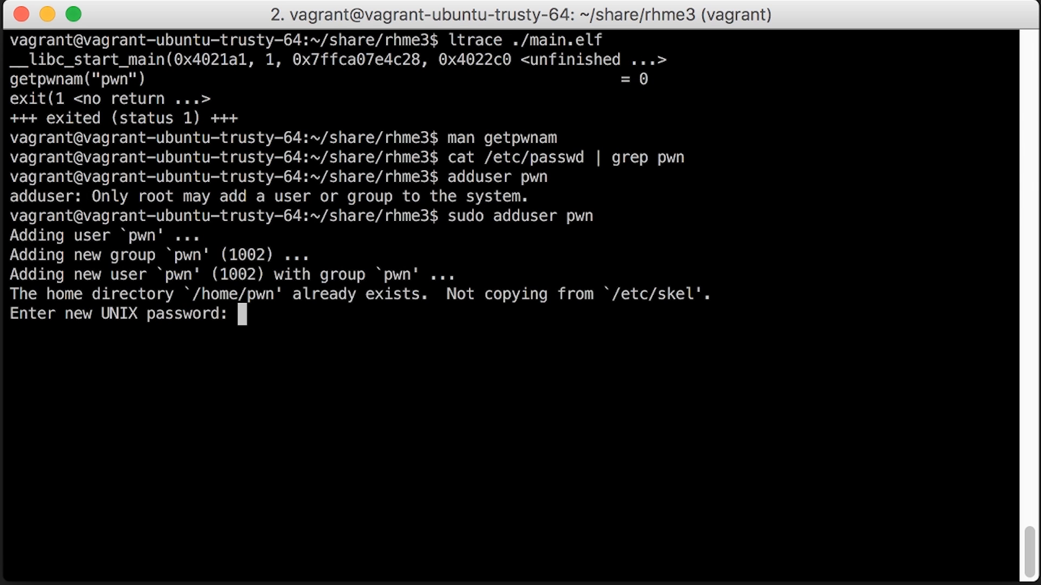
key("Enter")
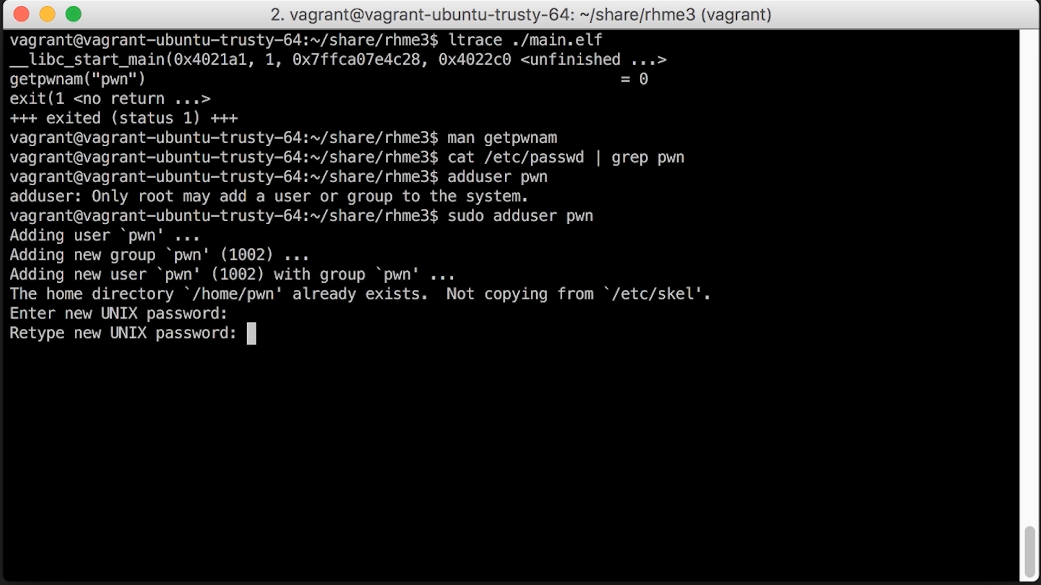
key("Enter")
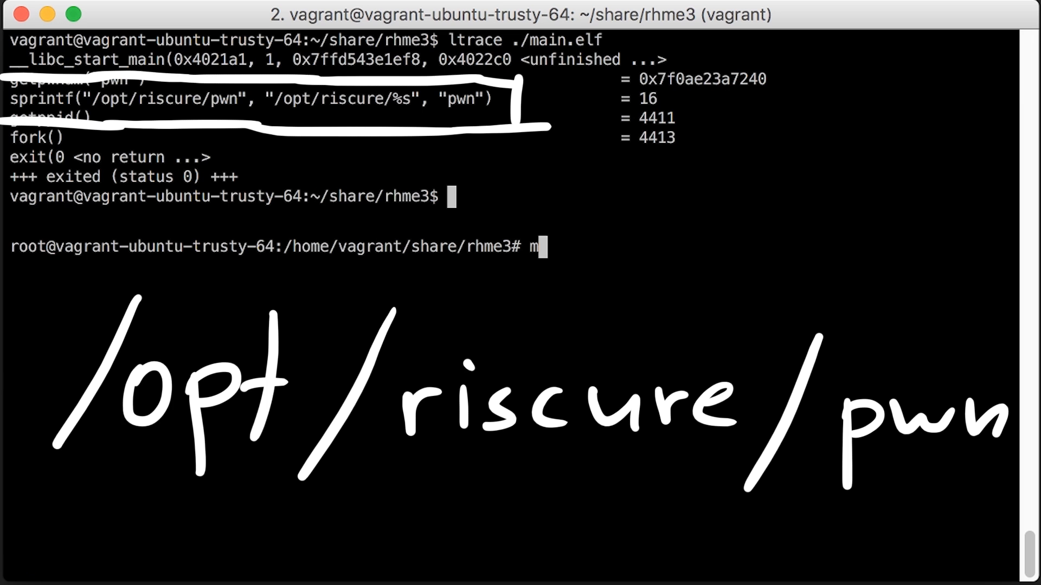
- Create /opt/riscure/pwn as root with mkdir -p and list /opt/riscure
type("kdir -p /opt/riscure/pwn")
type("ls -la /opt/riscure/")
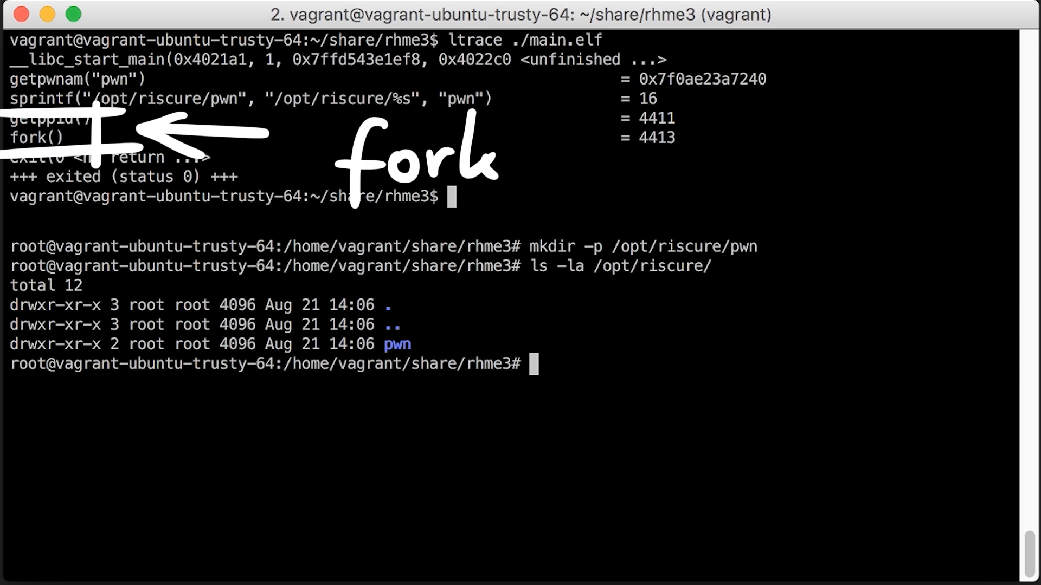
left_click_drag(743, 19, 743, 345)
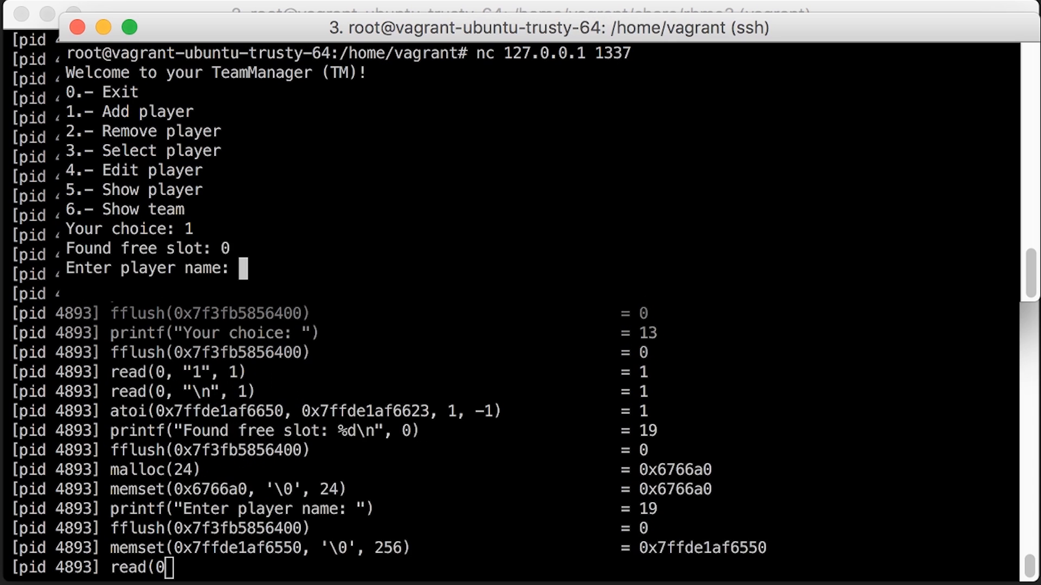
- Add player AAAAAAAA, show the team, select and show that player, then quit netcat
type("AAAAA")
type("5")
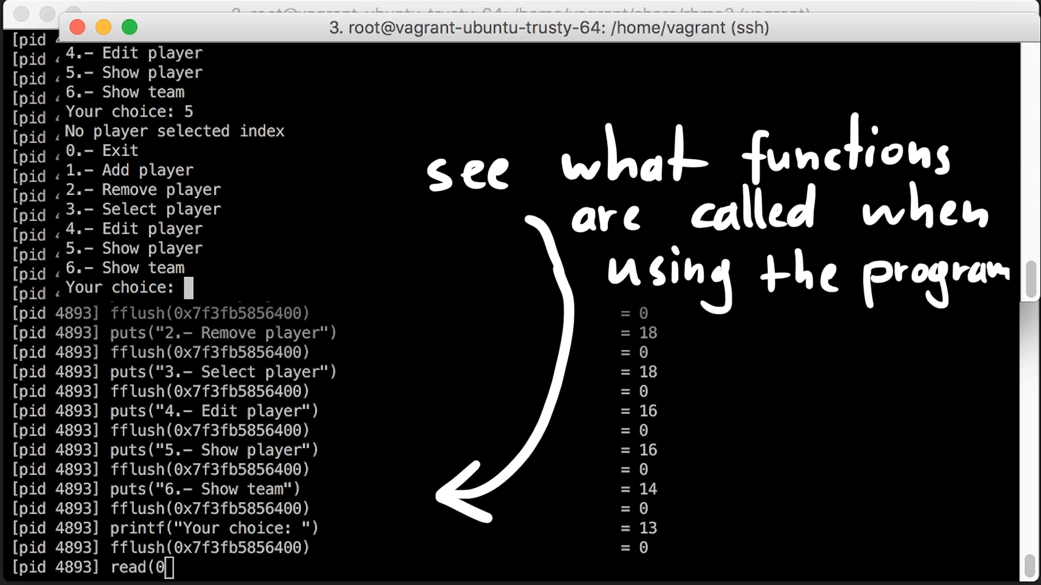
type("6")
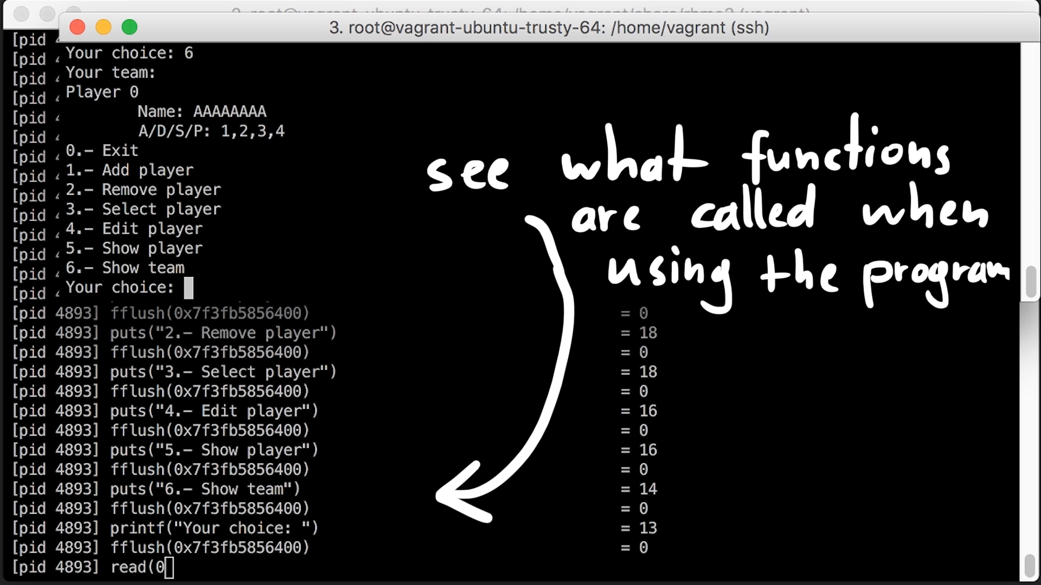
type("3")
type("0")
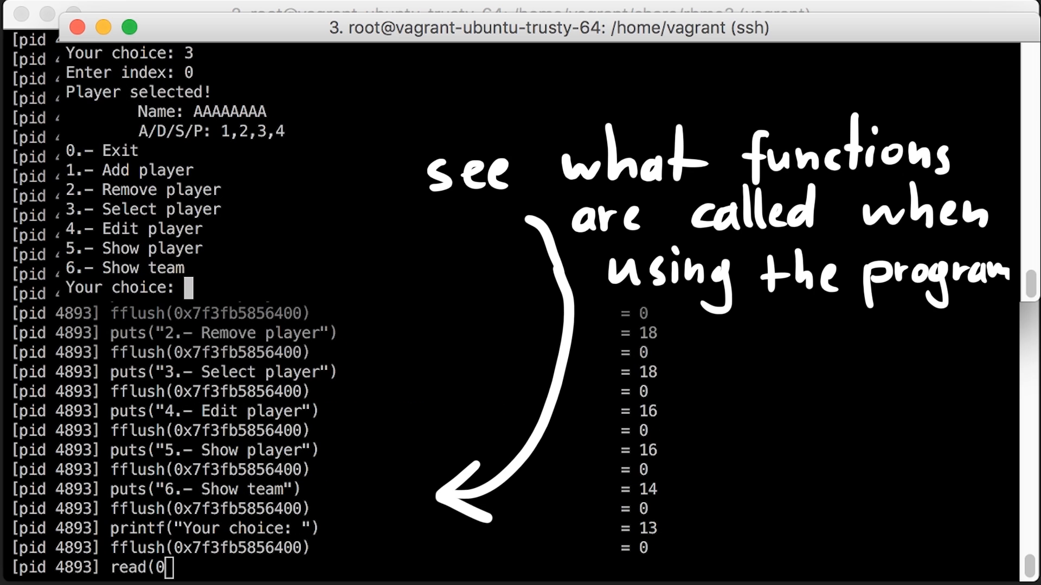
type("5")
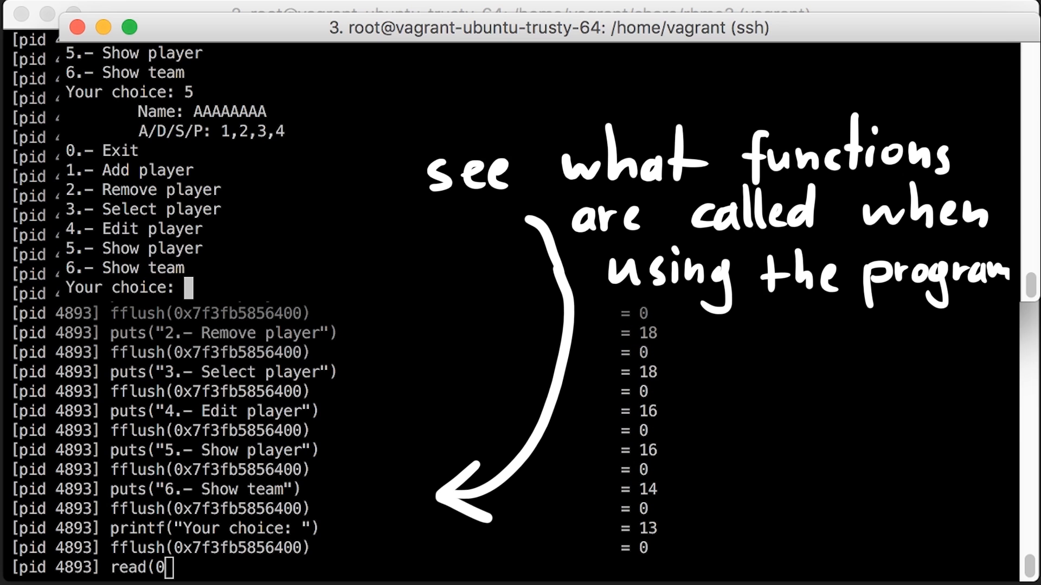
key("ctrl+c")
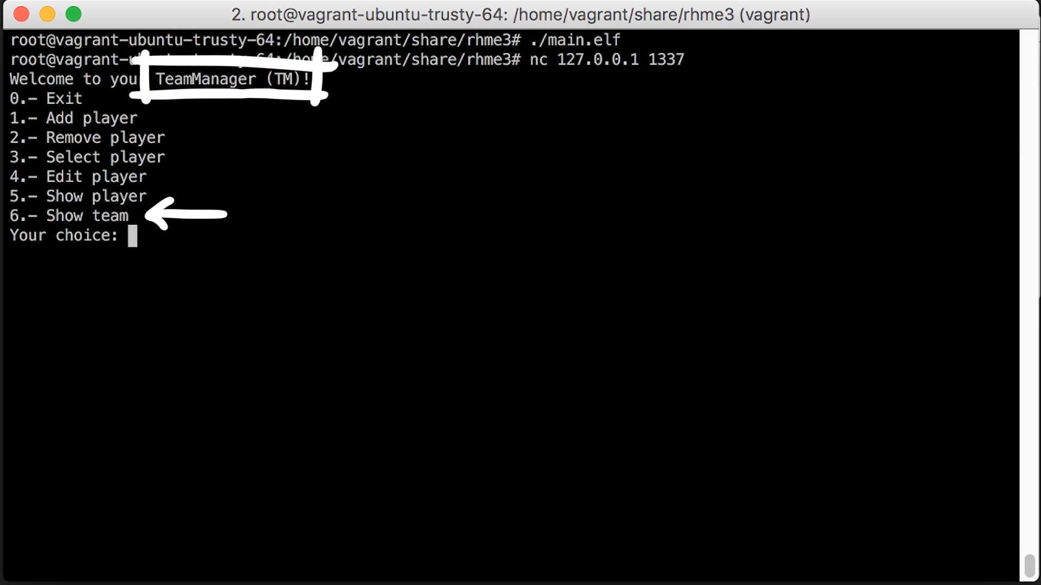
- Add a player, select index 0, remove player 0, then show the still-selected player
type("1")
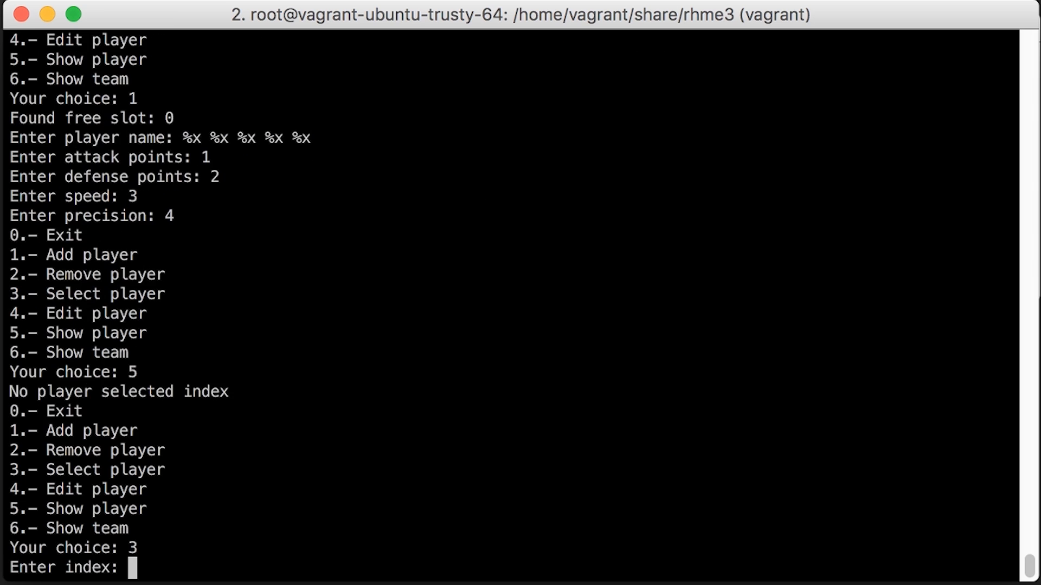
type("0")
type("6")
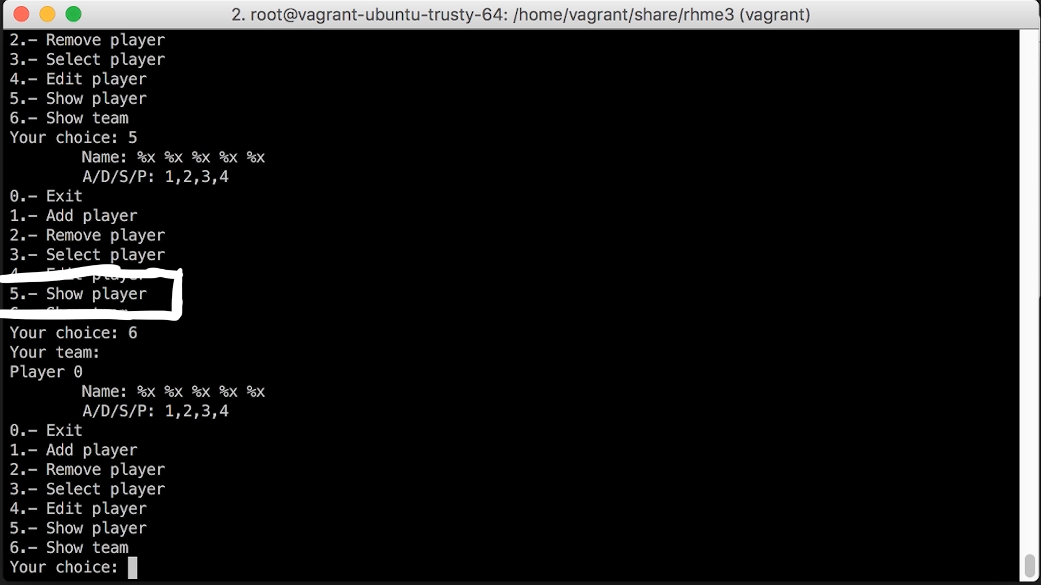
type("2")
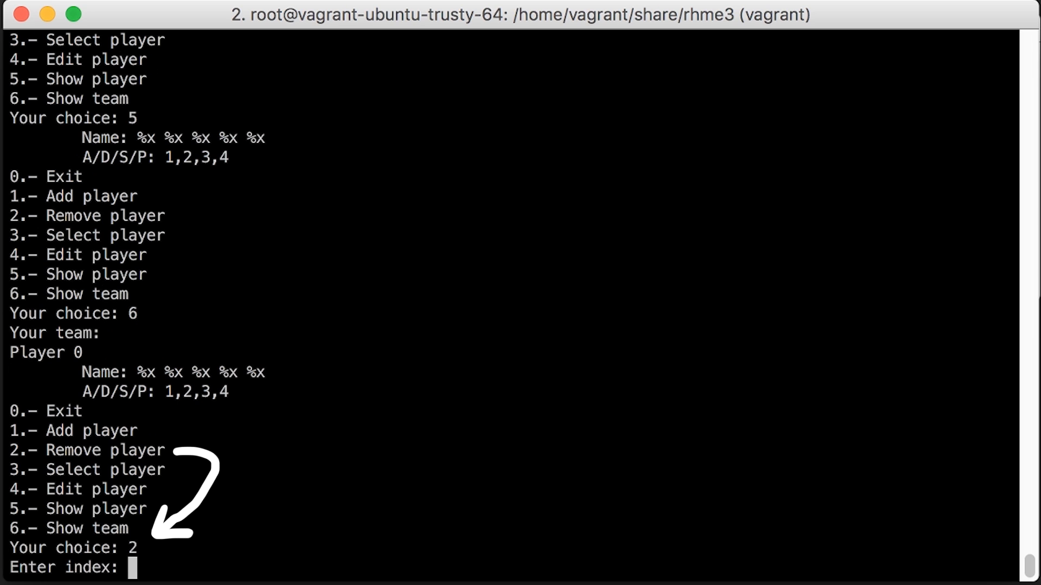
type("0")
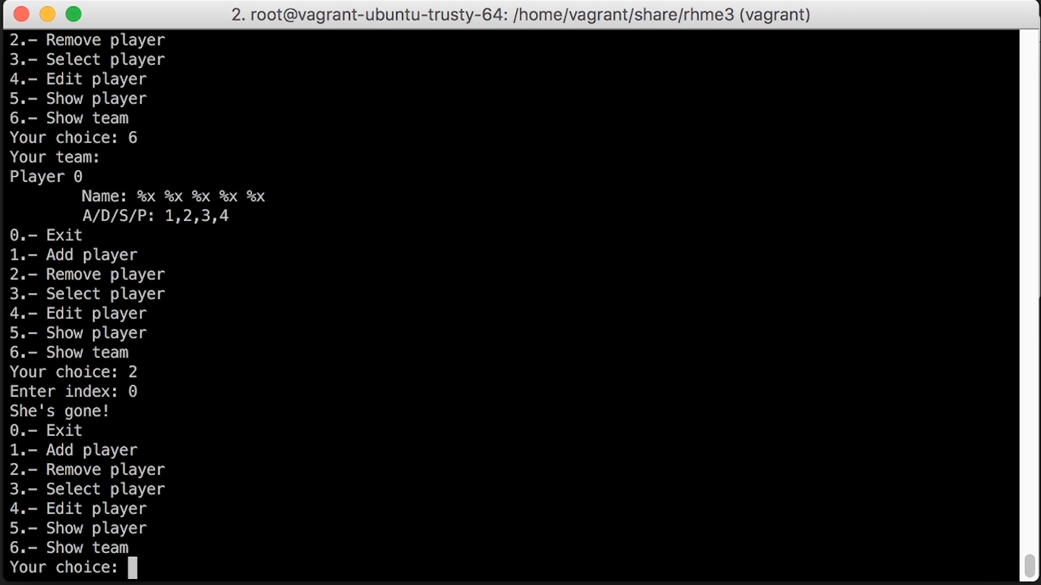
type("5")
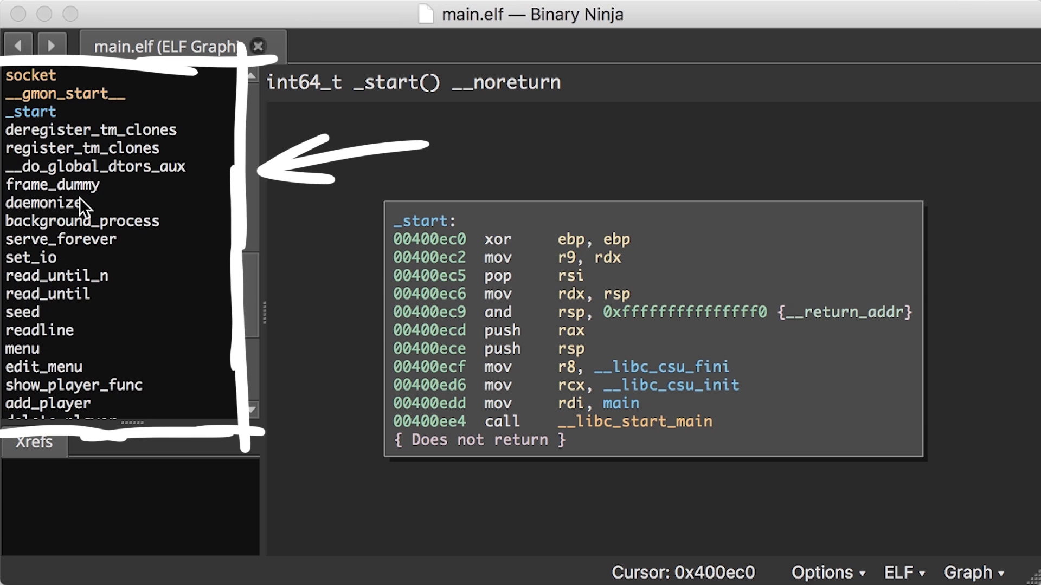
- View daemonize, serve_forever, show_team and show_player_func graphs to see how the player's name is read
left_click(44, 202)
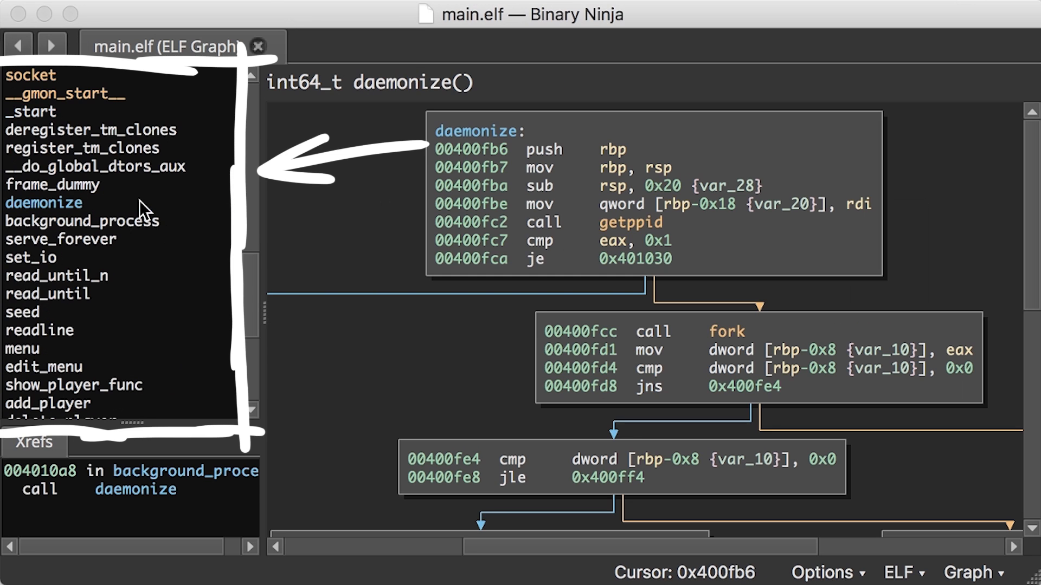
left_click(61, 238)
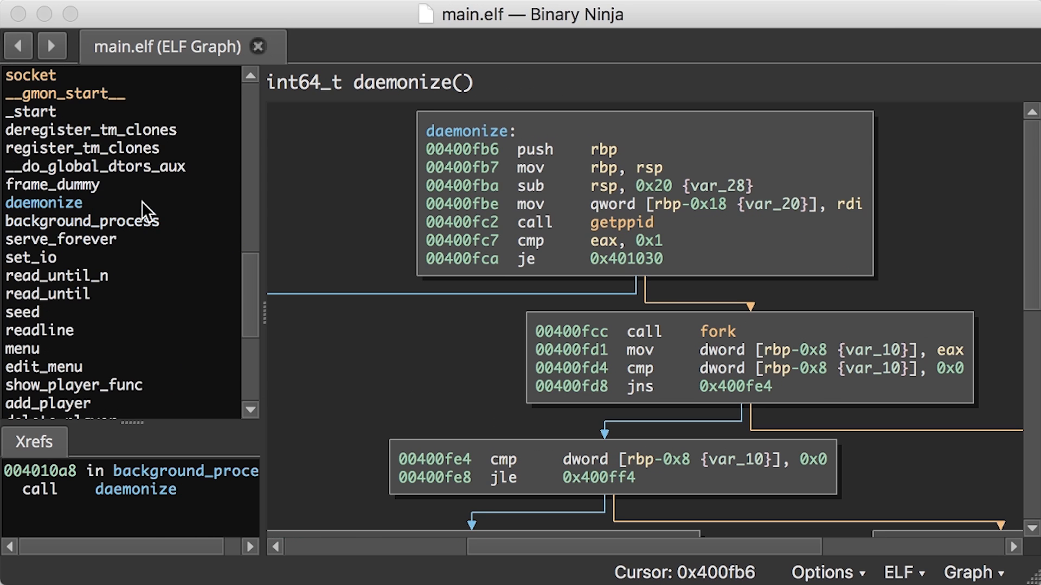
left_click(81, 220)
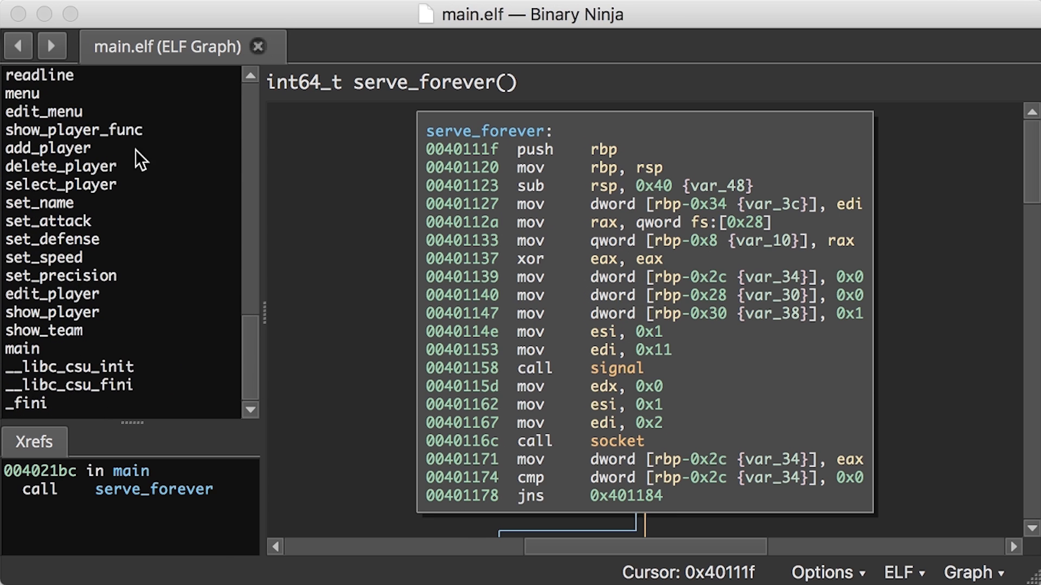
left_click(74, 129)
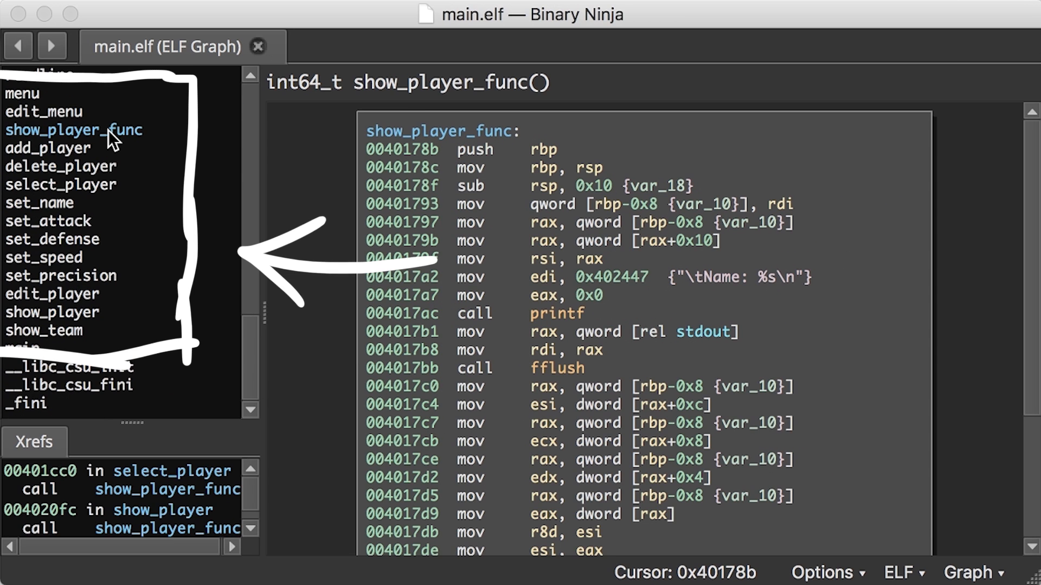
left_click(53, 331)
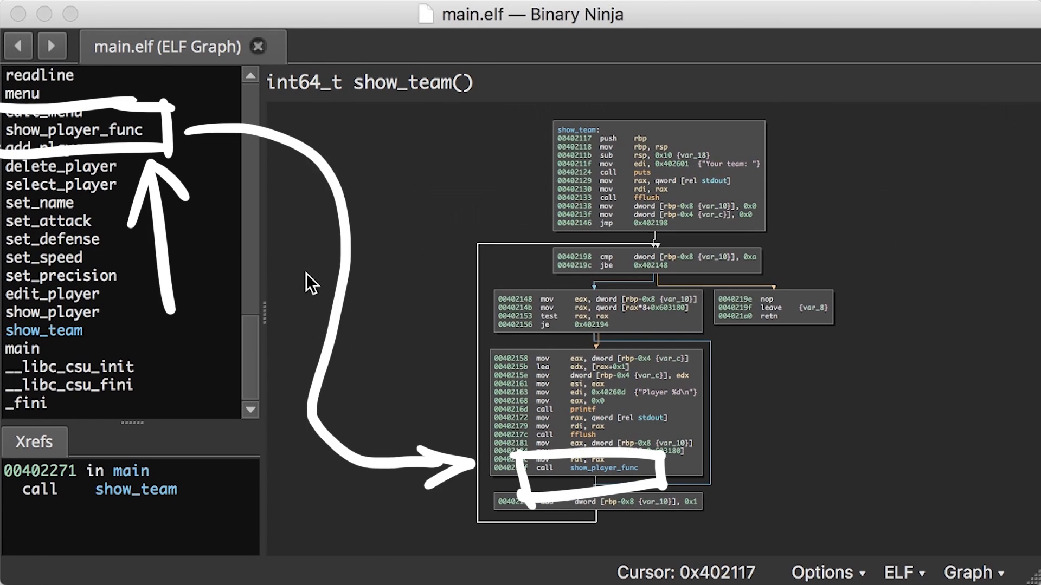
mouse_move(469, 395)
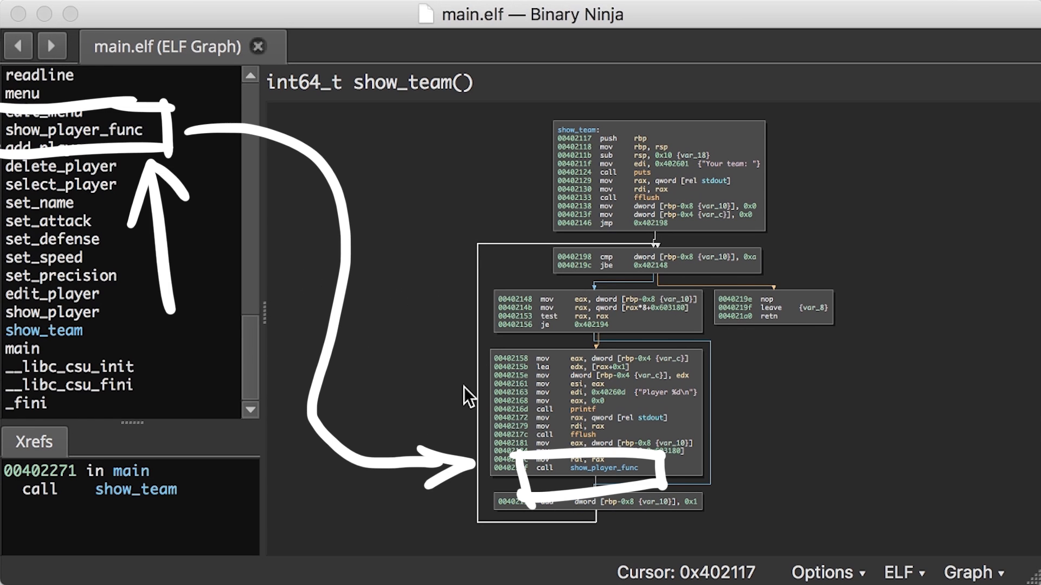
mouse_move(84, 326)
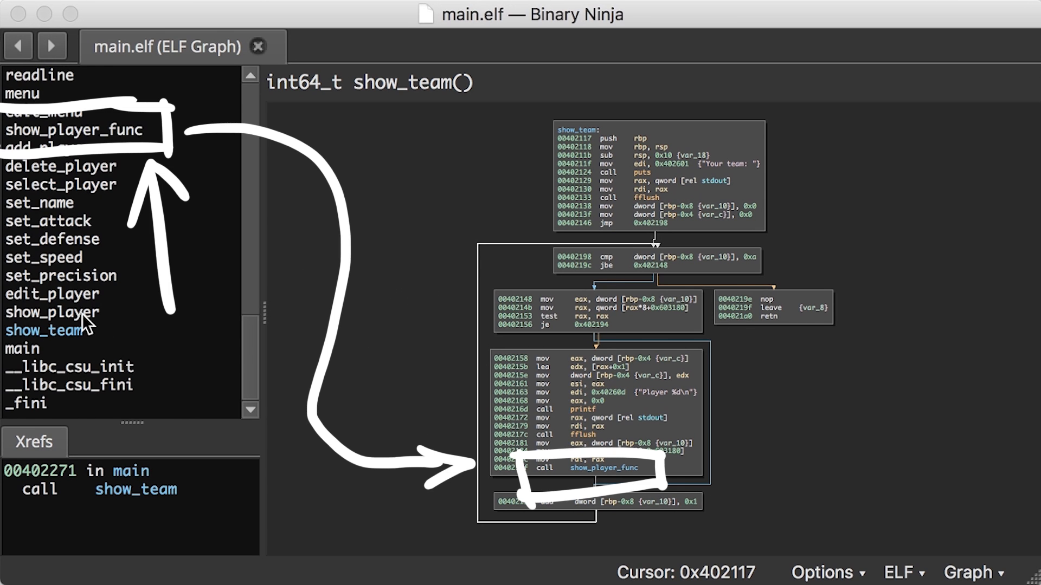
left_click(53, 312)
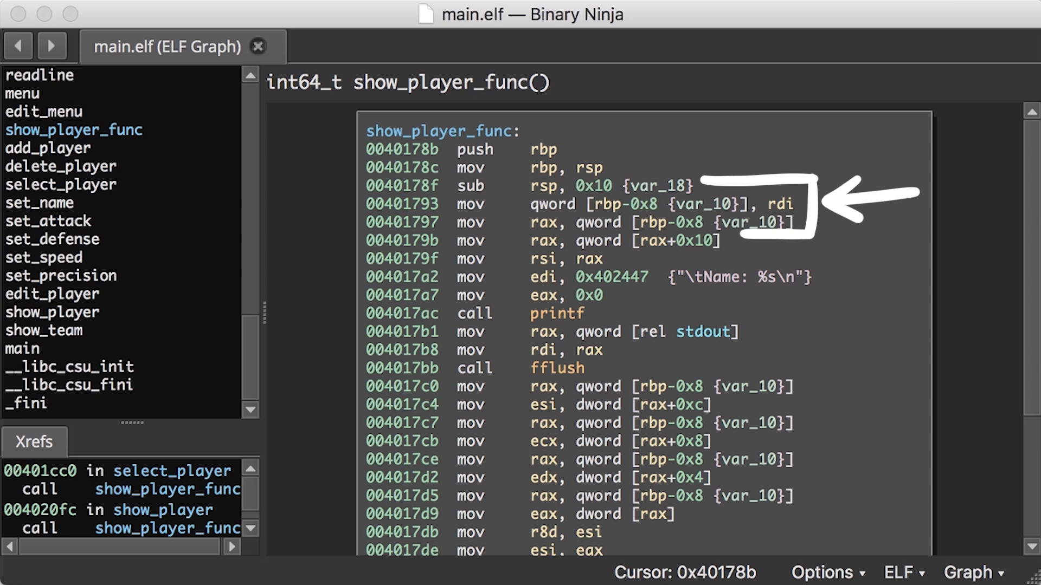
left_click(465, 204)
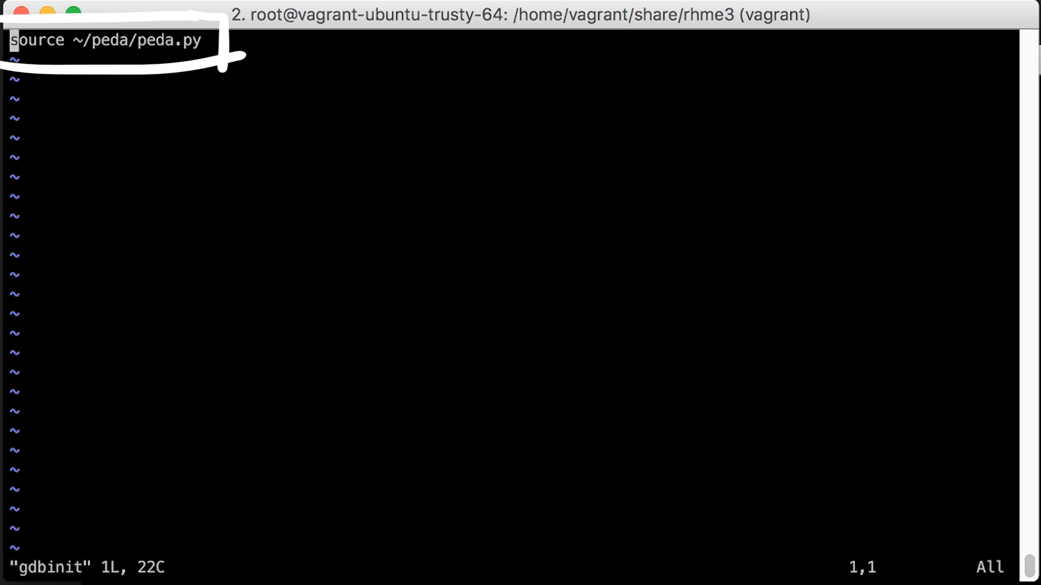
- Add 'set follow-fork-mode child' and 'break *0x401793' to the gdbinit script
type("set follow-fork-mode child")
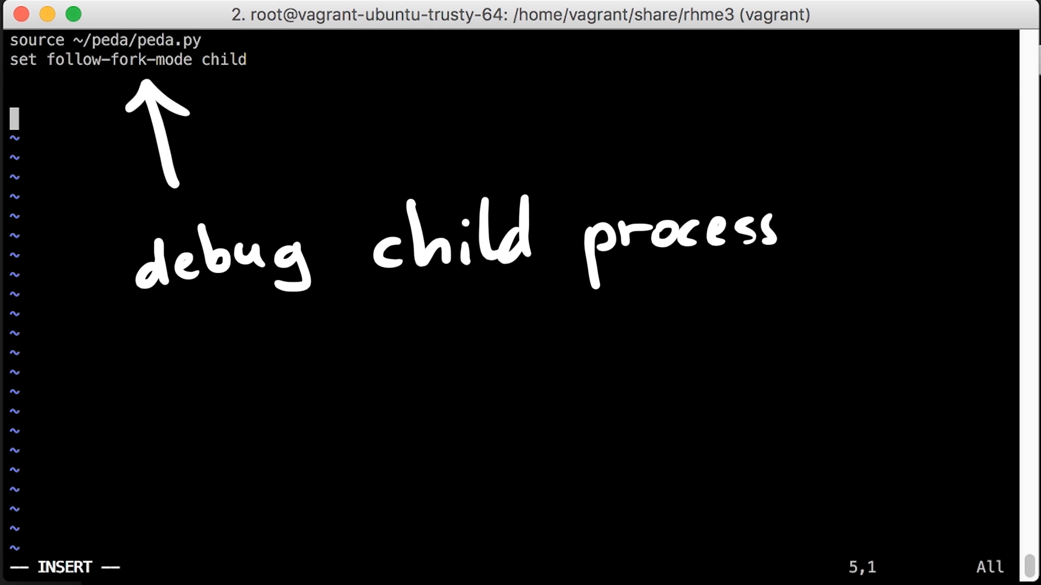
type("bre")
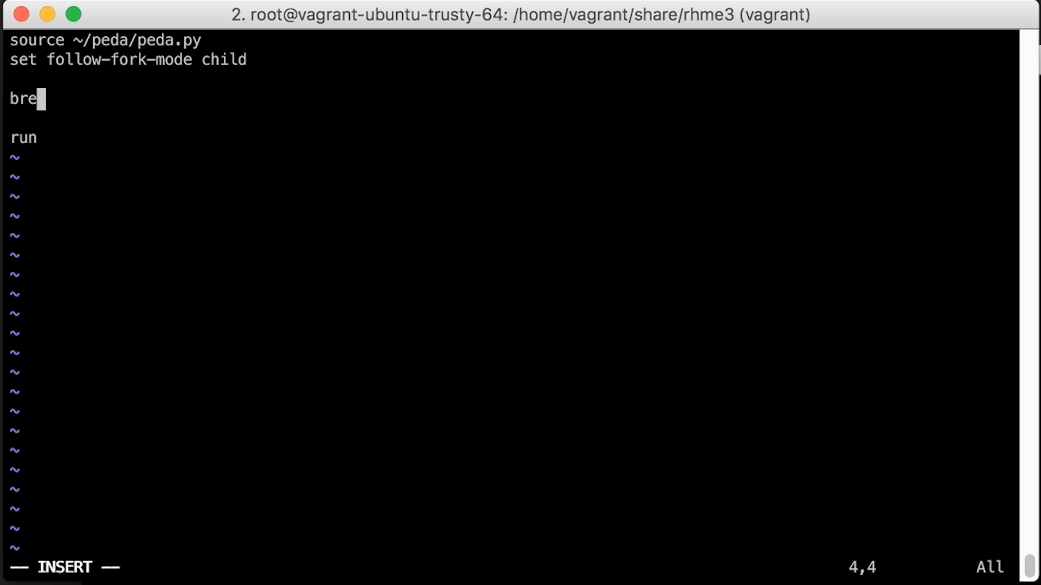
type("ak *0x401793")
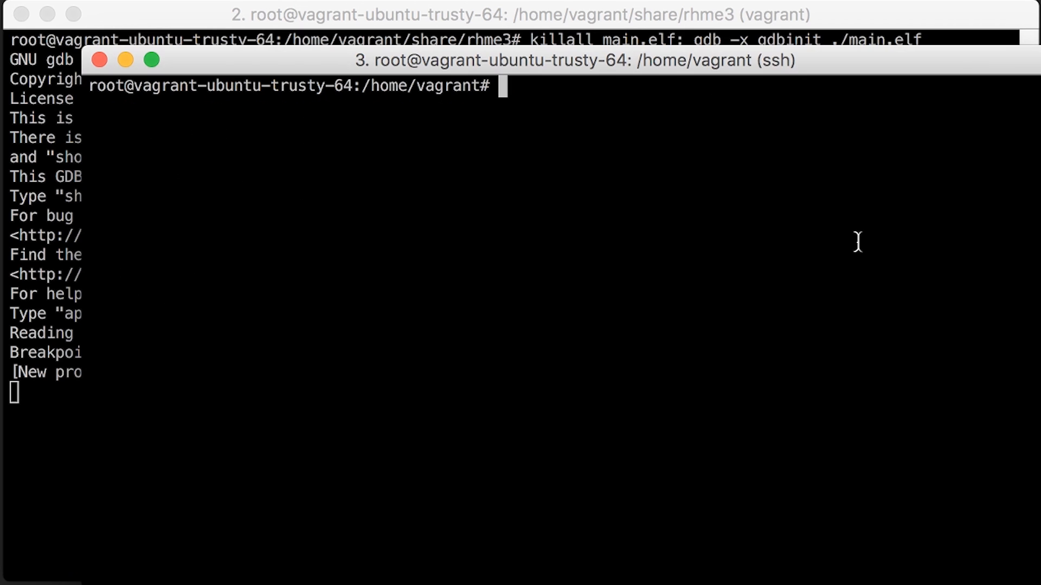
- Connect with nc 127.0.0.1 1337, add players AAAAAAAAA and a run of Bs, and show the team
type("nc 127.0.0.1 1337")
type("4")
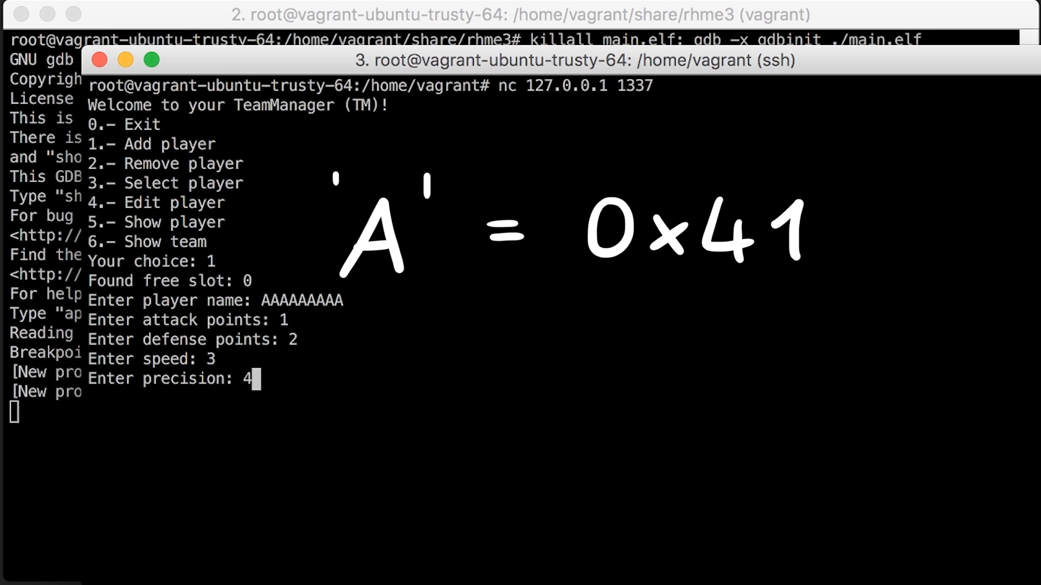
type("6")
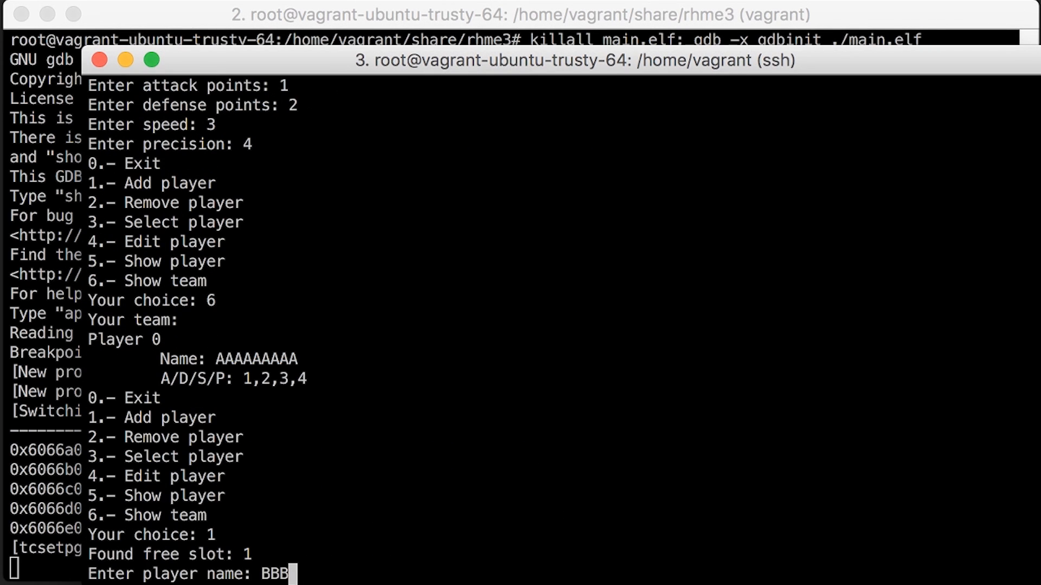
type("BBBBBBBBBBBBBBBBBBBBBB")
type("5")
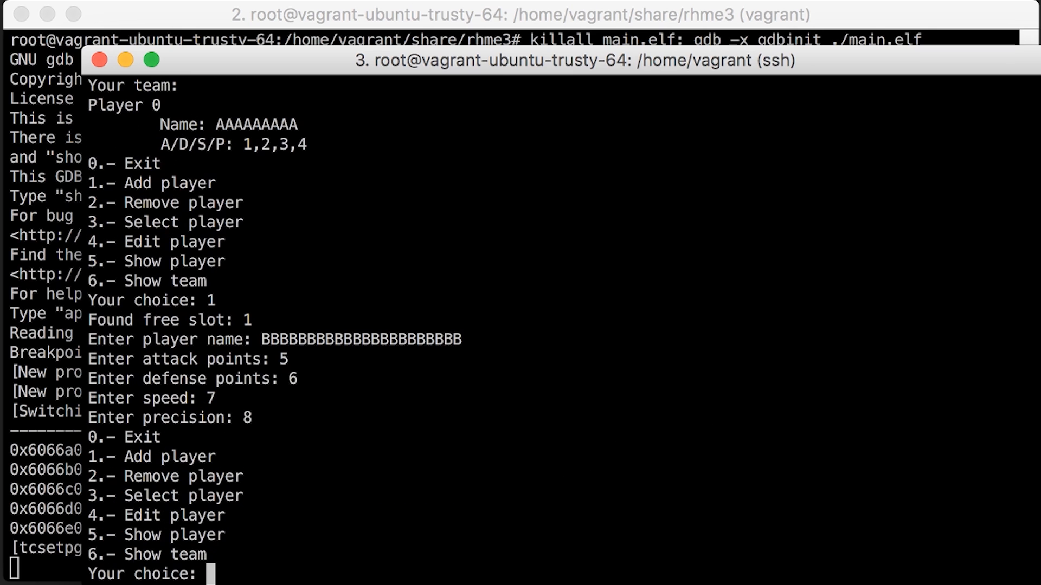
type("6")
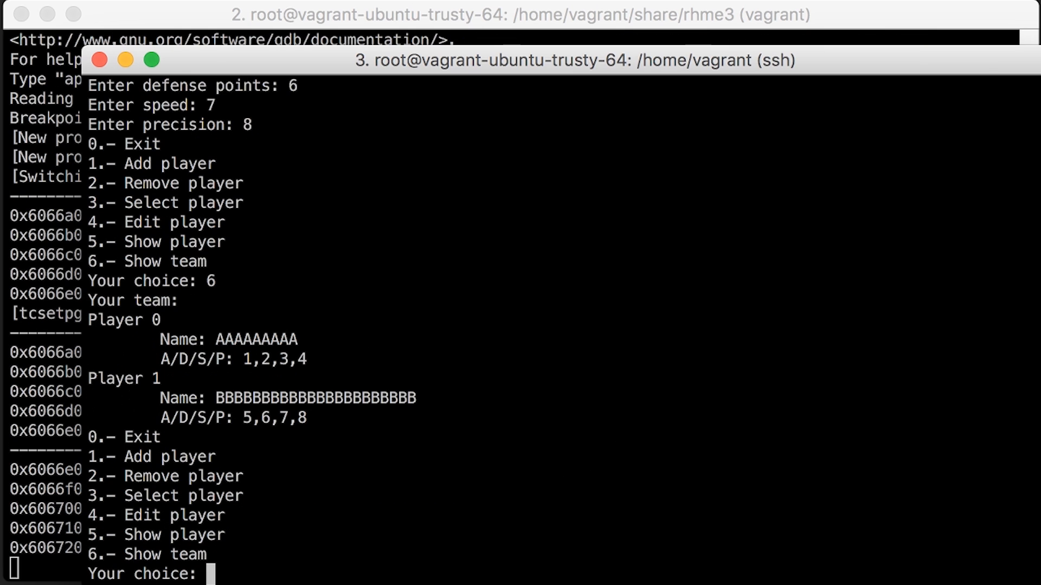